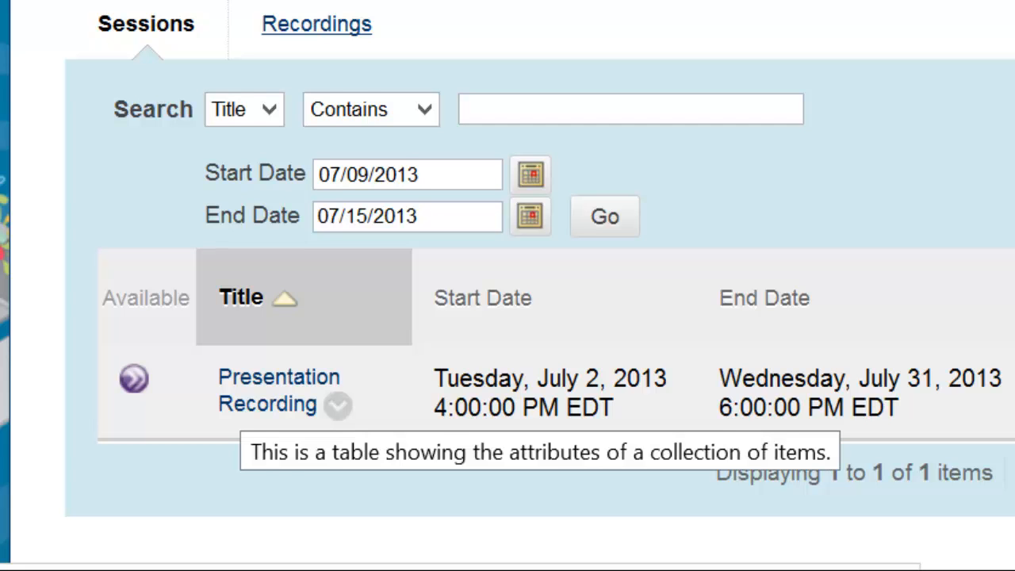
# - Open the Presentation Recording session's details page in Blackboard Learn and launch the session
pyautogui.click(278, 377)
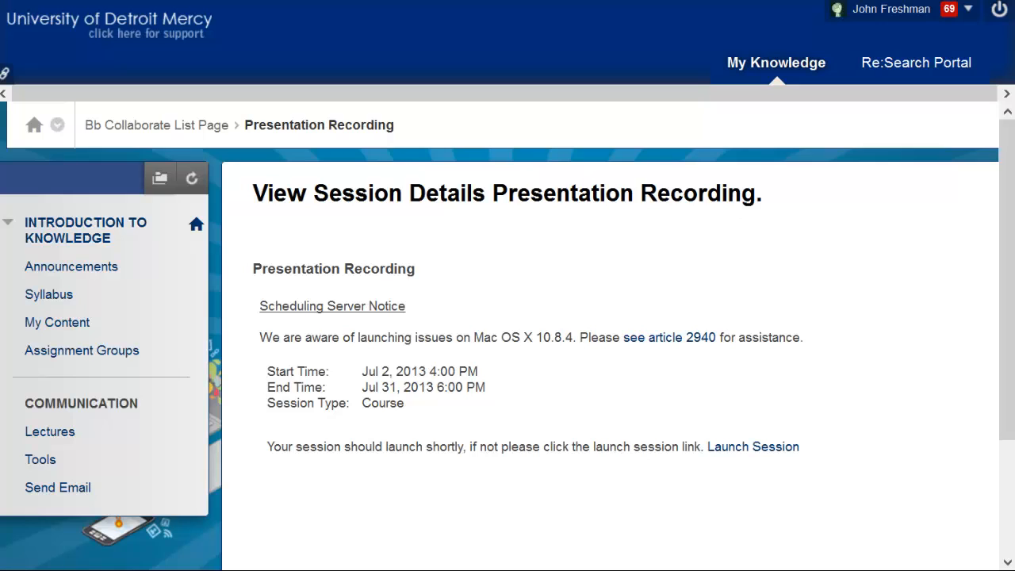
pyautogui.click(751, 446)
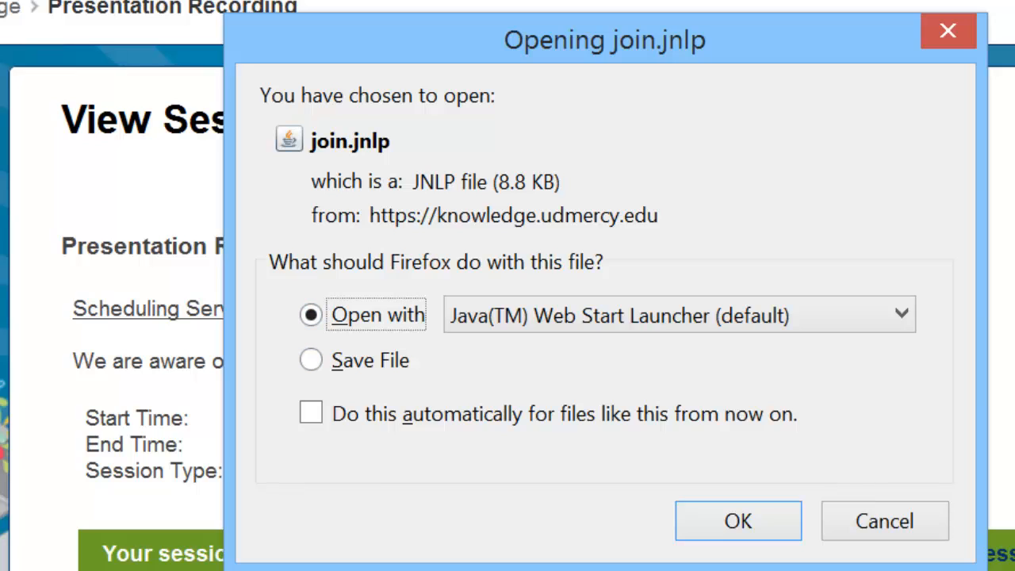
# - Open join.jnlp with the Java(TM) Web Start Launcher to start the meeting
pyautogui.click(311, 412)
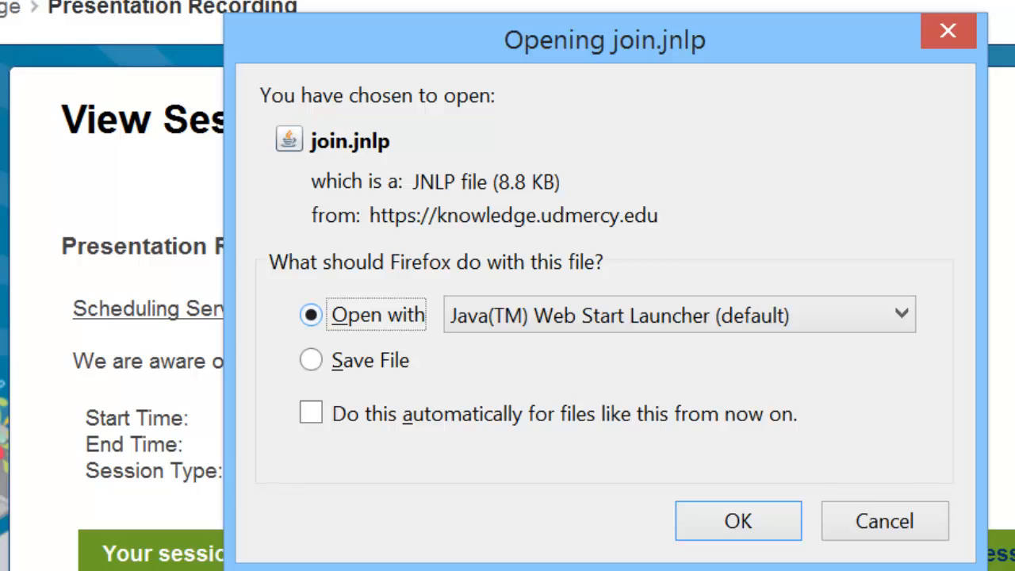
pyautogui.click(736, 520)
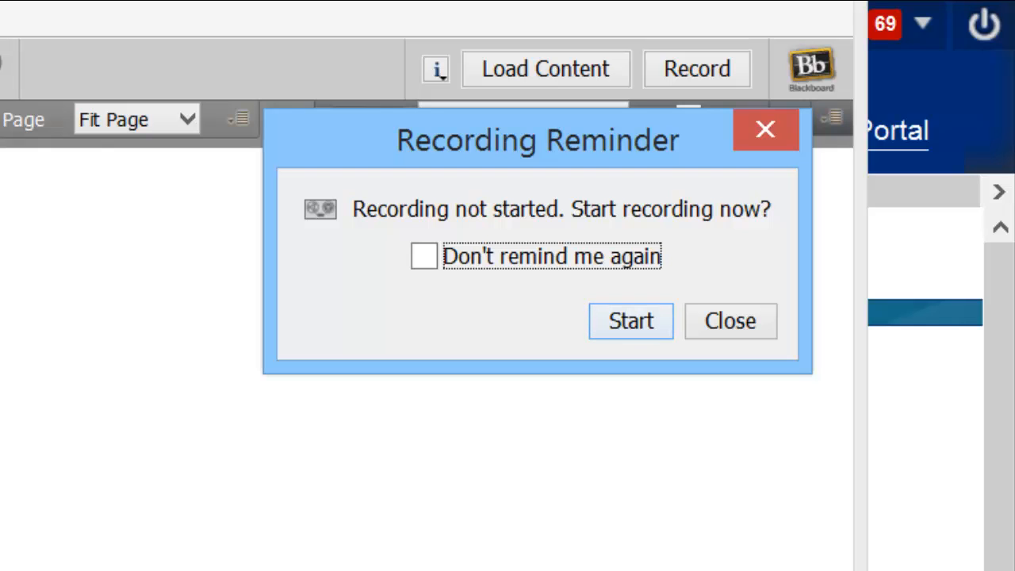
# - Dismiss the recording reminder and select Speakers (Logitech USB Headset) in the Audio Setup Wizard
pyautogui.click(728, 321)
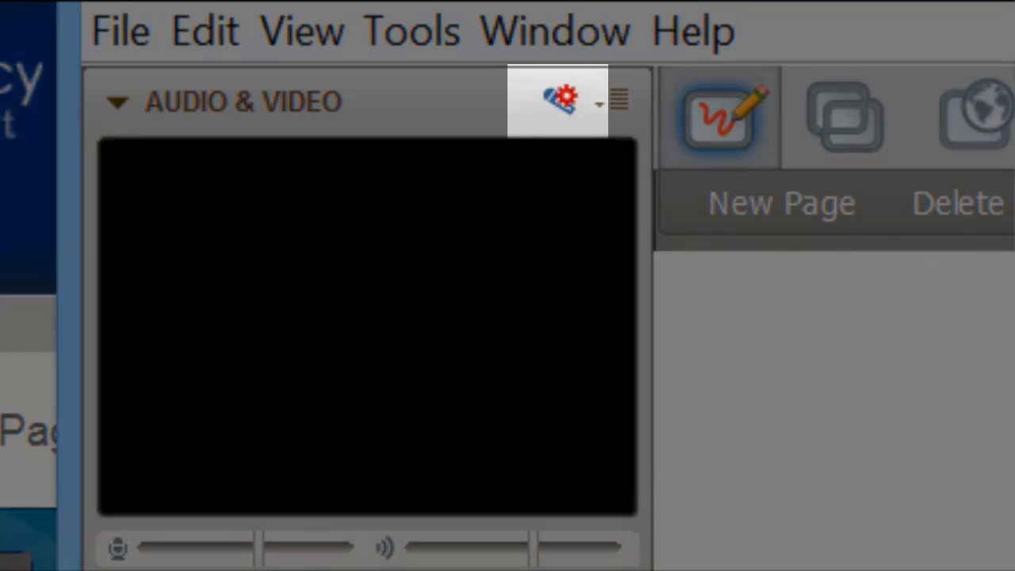
pyautogui.click(563, 100)
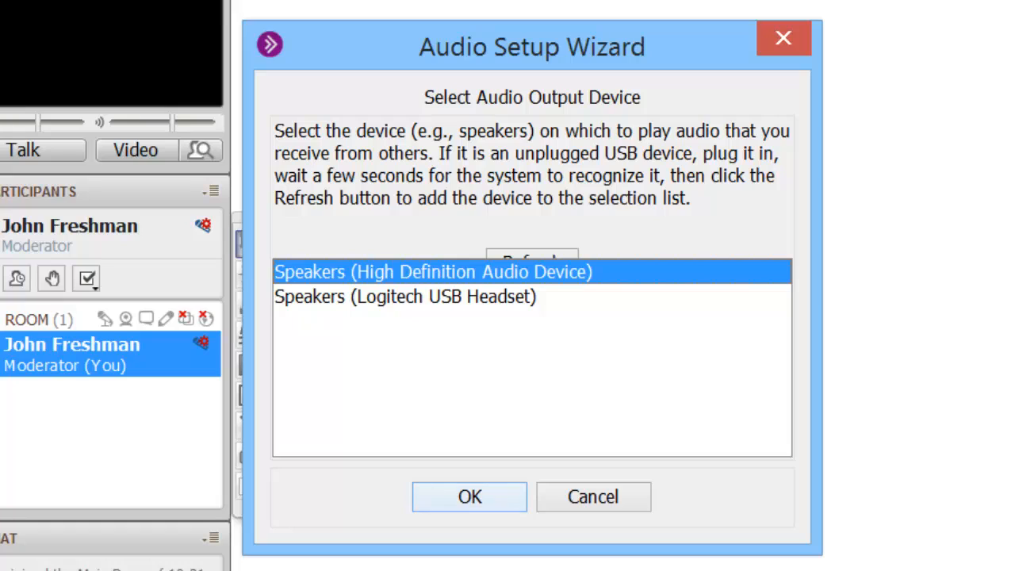
pyautogui.click(404, 296)
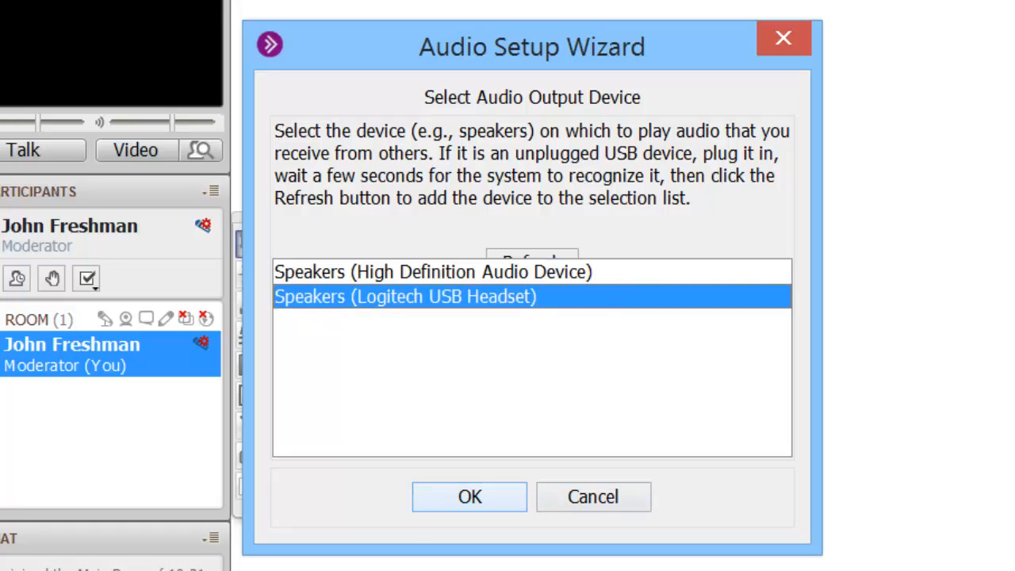
pyautogui.click(469, 496)
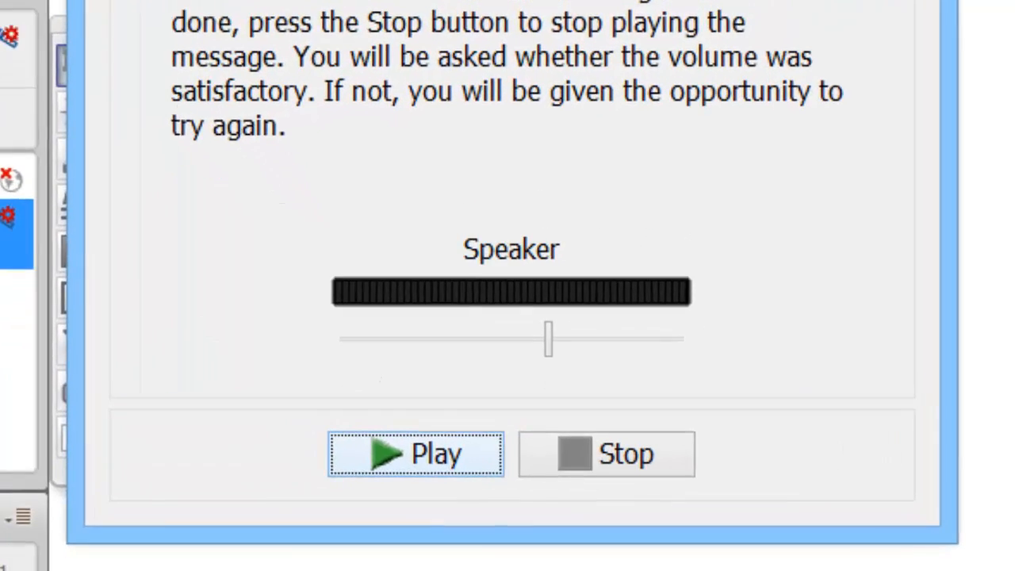
# - Play the speaker test message, adjust the Speaker volume slider, then stop playback
pyautogui.click(415, 453)
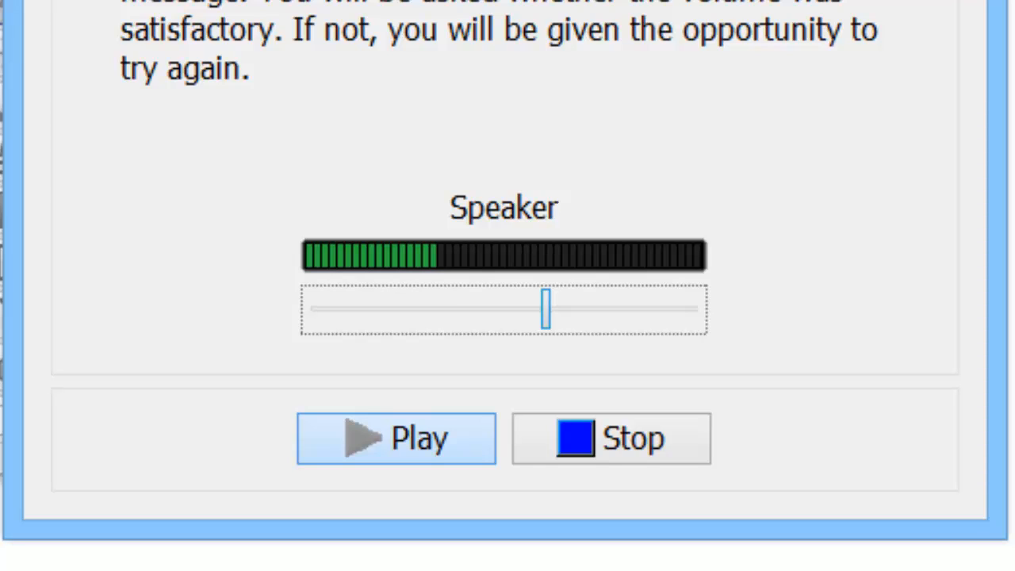
pyautogui.moveTo(544, 310); pyautogui.dragTo(608, 310)
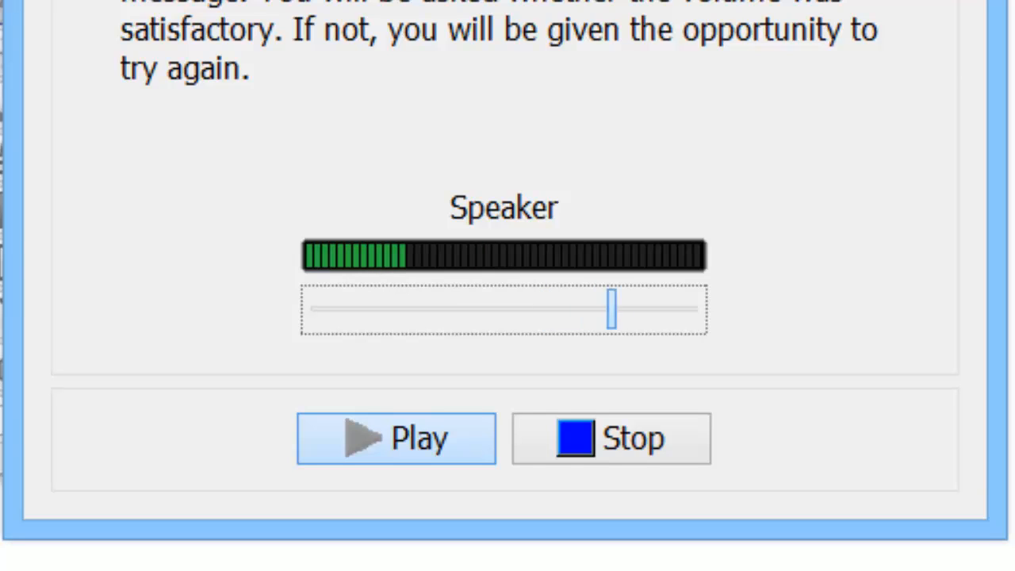
pyautogui.moveTo(610, 309); pyautogui.dragTo(393, 310)
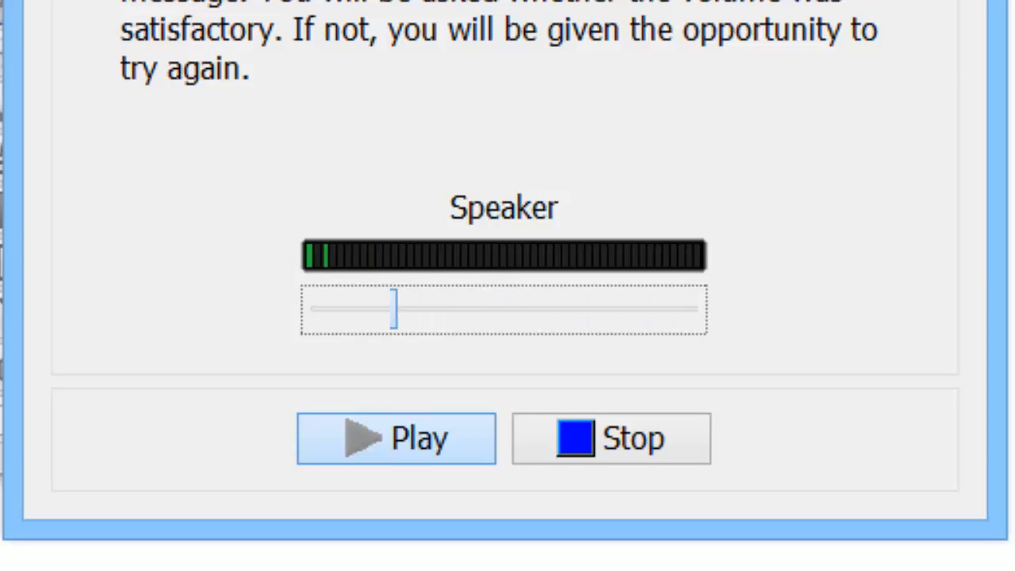
pyautogui.moveTo(393, 310); pyautogui.dragTo(341, 309)
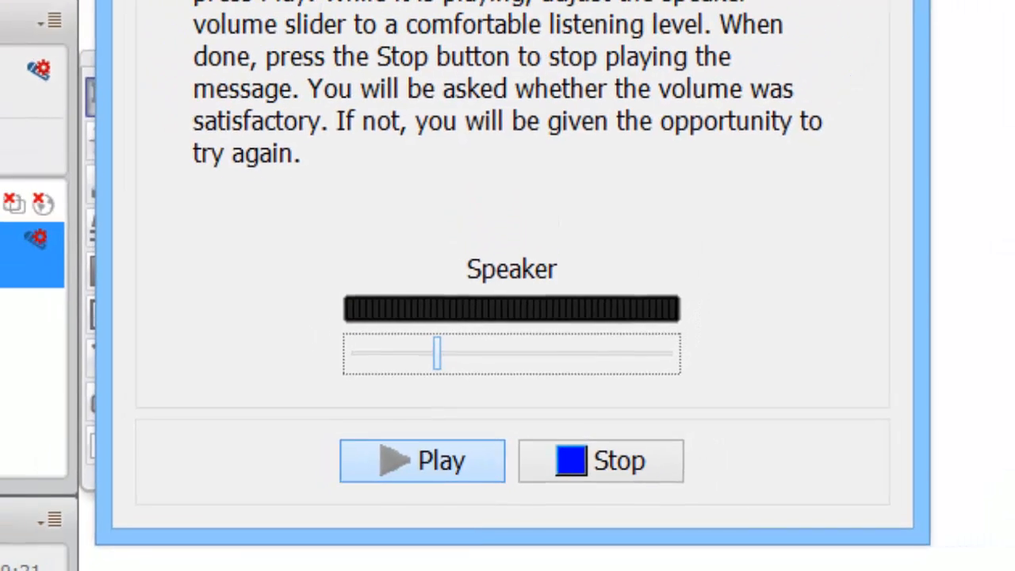
pyautogui.click(601, 461)
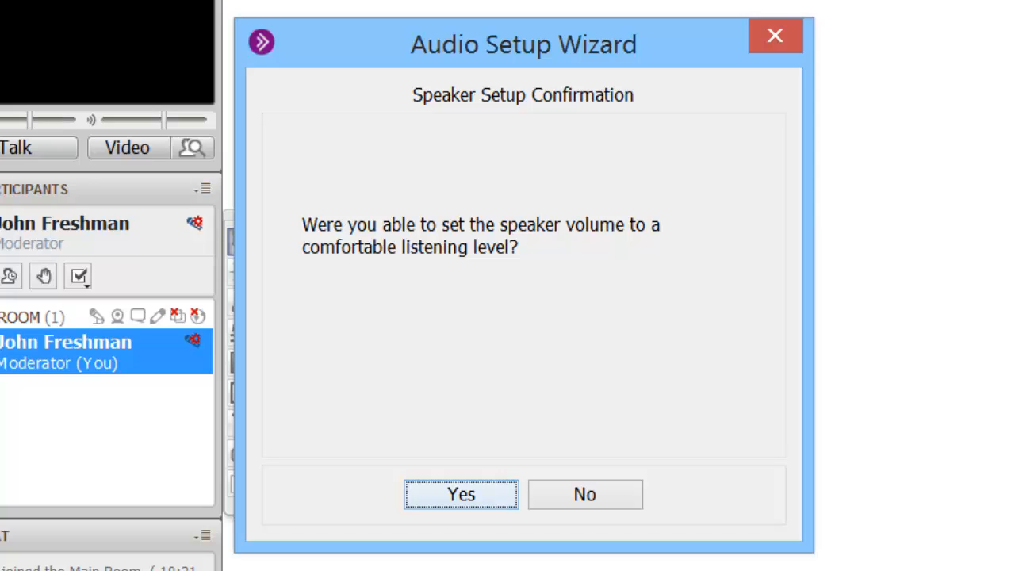
# - Confirm the speaker level, pick Microphone (Logitech USB Headset), and record a short voice test
pyautogui.click(461, 494)
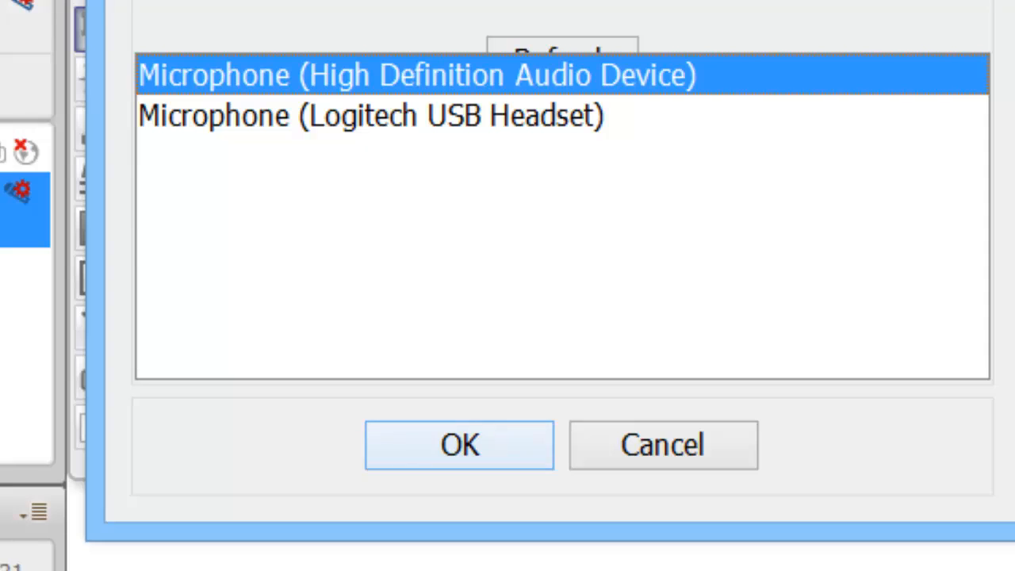
pyautogui.click(369, 115)
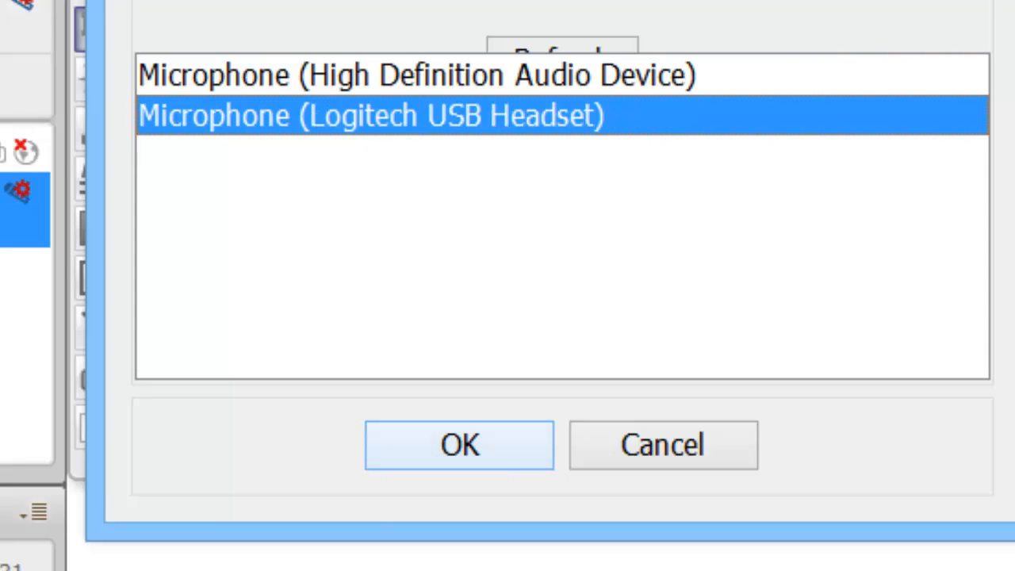
pyautogui.click(458, 444)
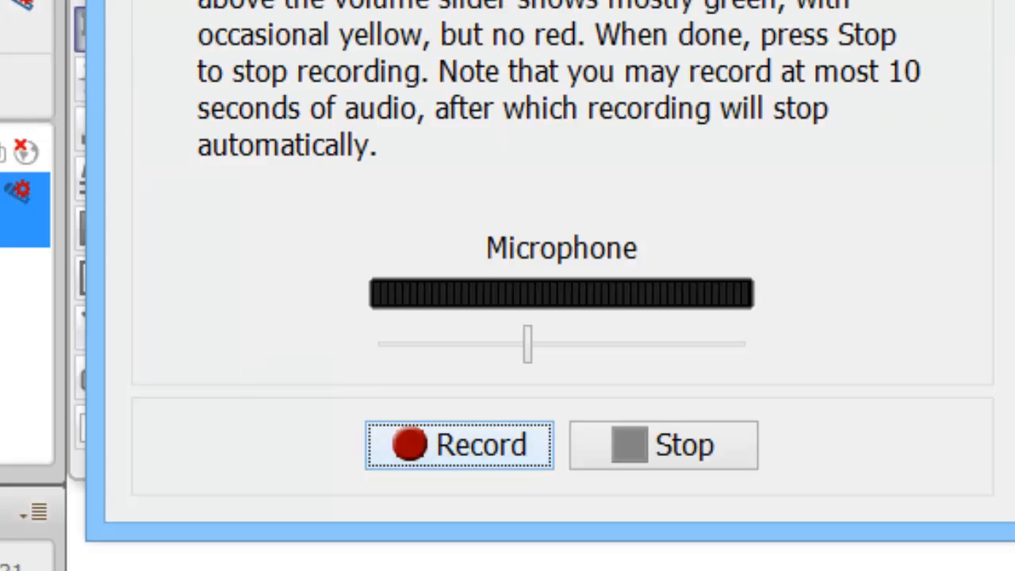
pyautogui.click(458, 444)
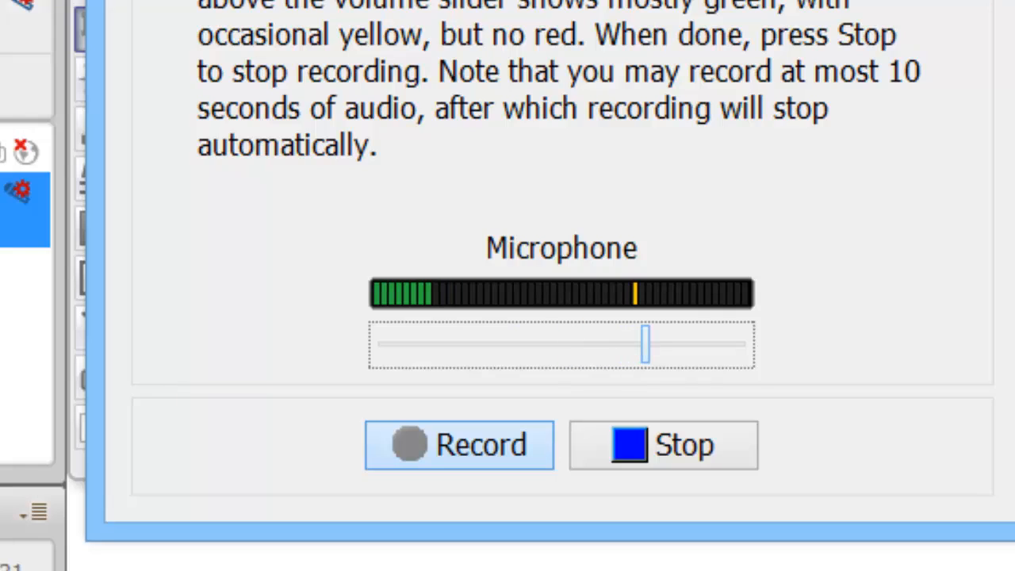
pyautogui.click(663, 444)
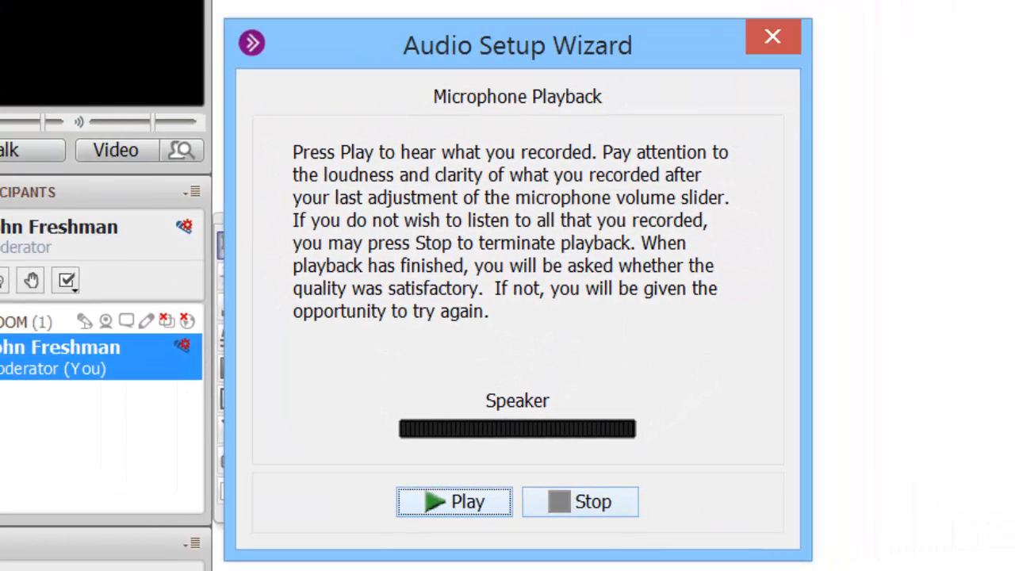
# - Play back the voice test, reject the microphone level, and reselect the headset microphone
pyautogui.click(454, 501)
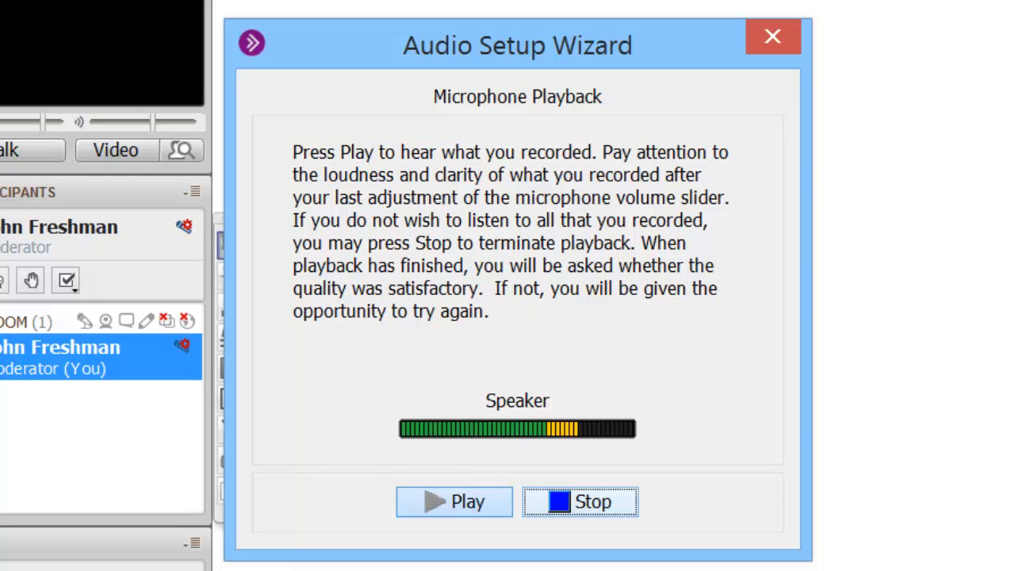
pyautogui.click(579, 501)
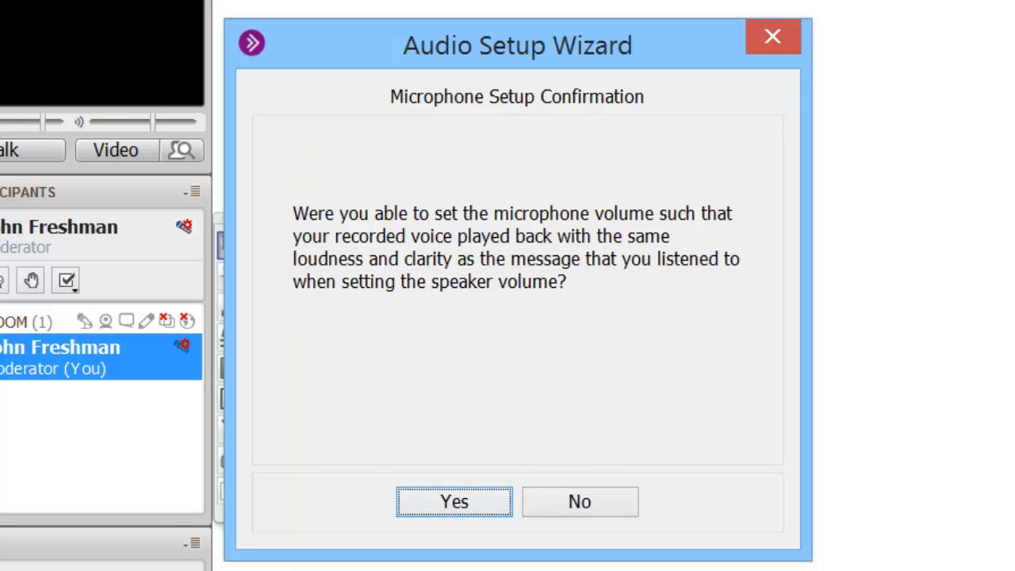
pyautogui.click(579, 501)
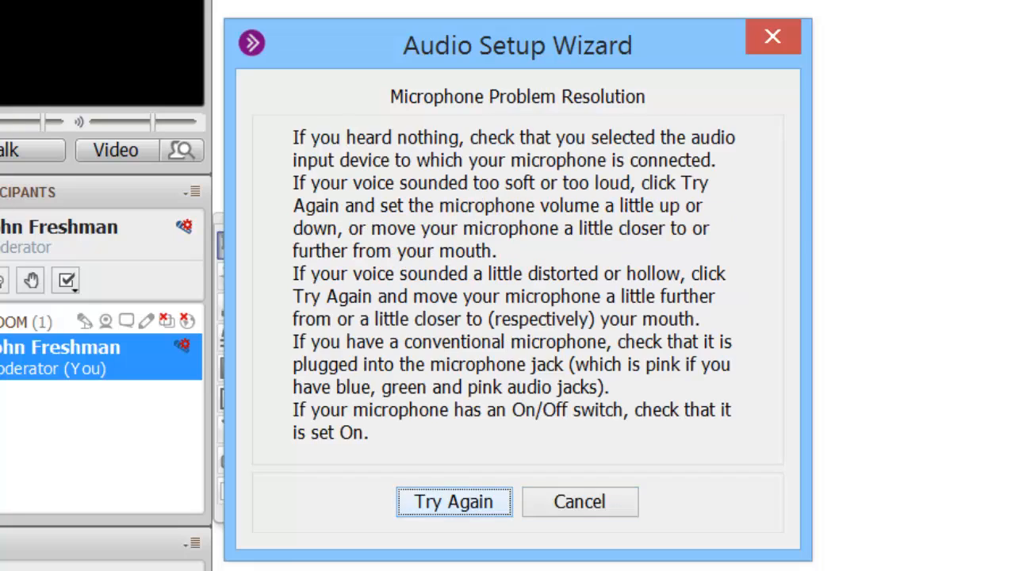
pyautogui.click(453, 501)
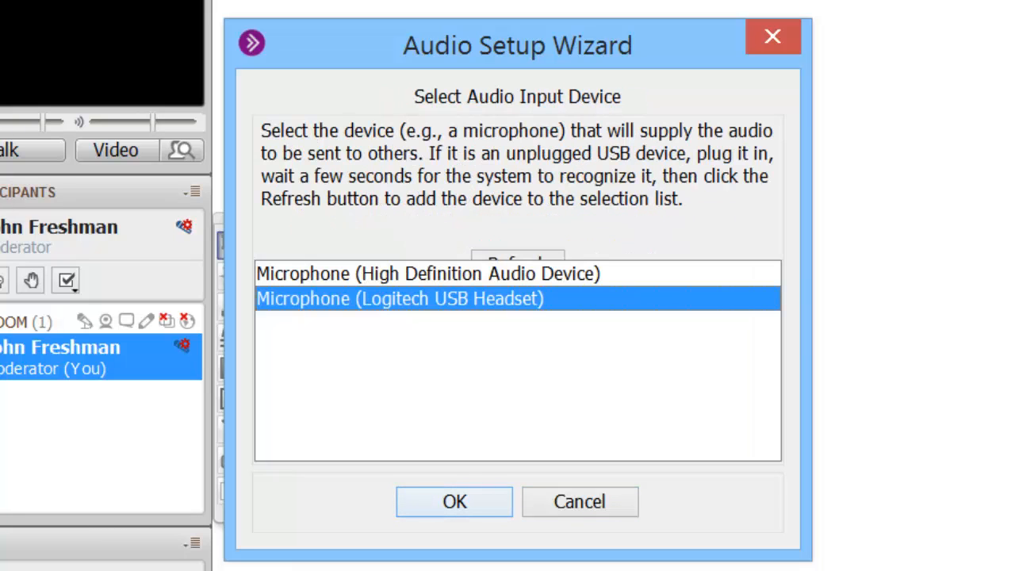
pyautogui.click(453, 501)
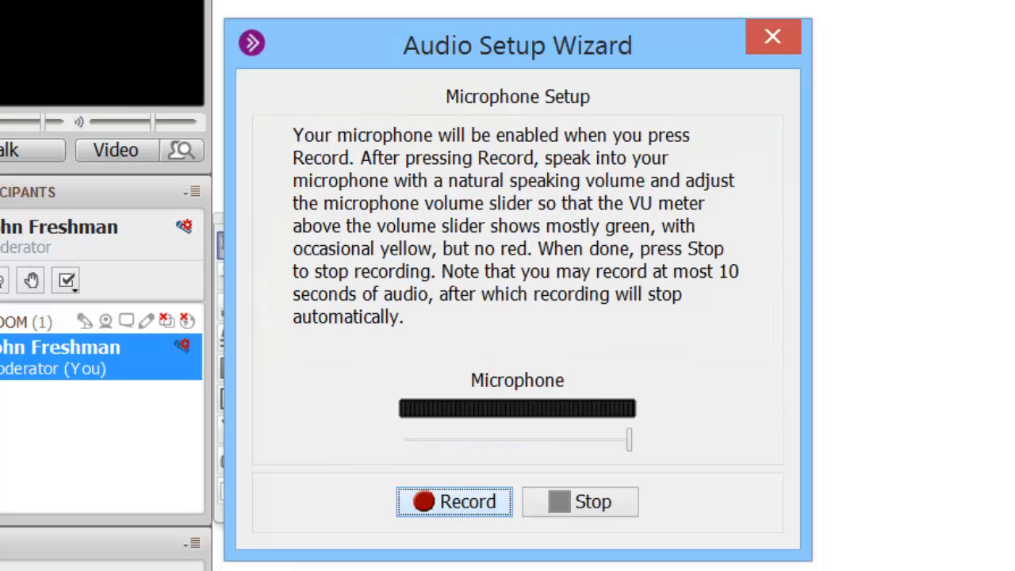
# - Re-record the microphone test with a lowered volume, play it back, and confirm satisfaction
pyautogui.click(454, 501)
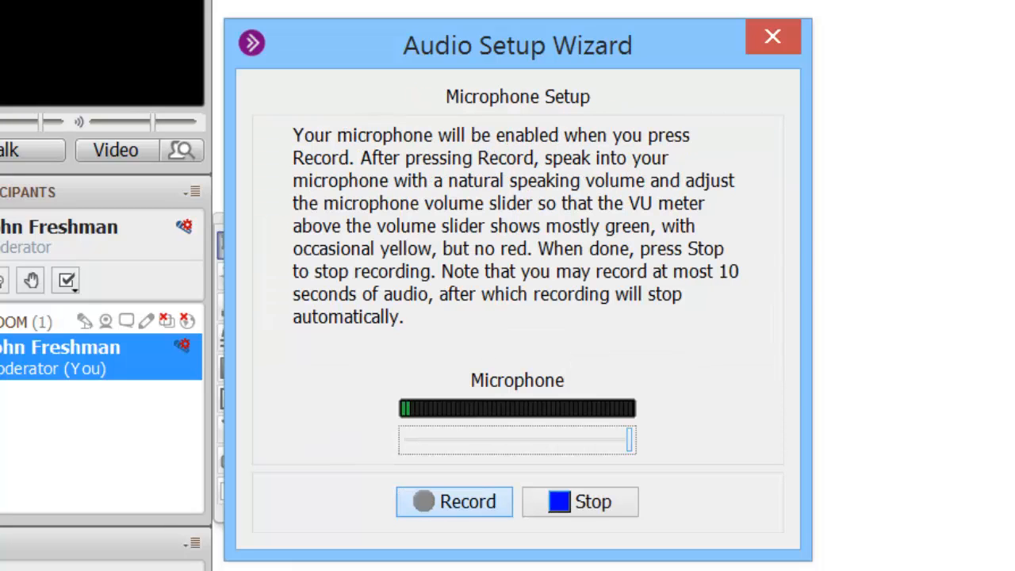
pyautogui.moveTo(626, 439); pyautogui.dragTo(539, 440)
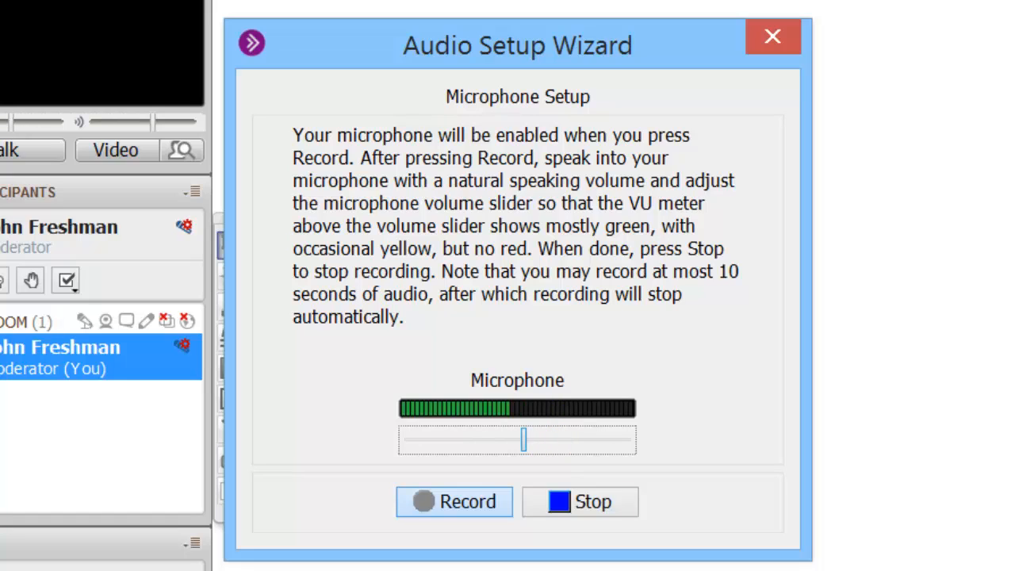
pyautogui.click(579, 501)
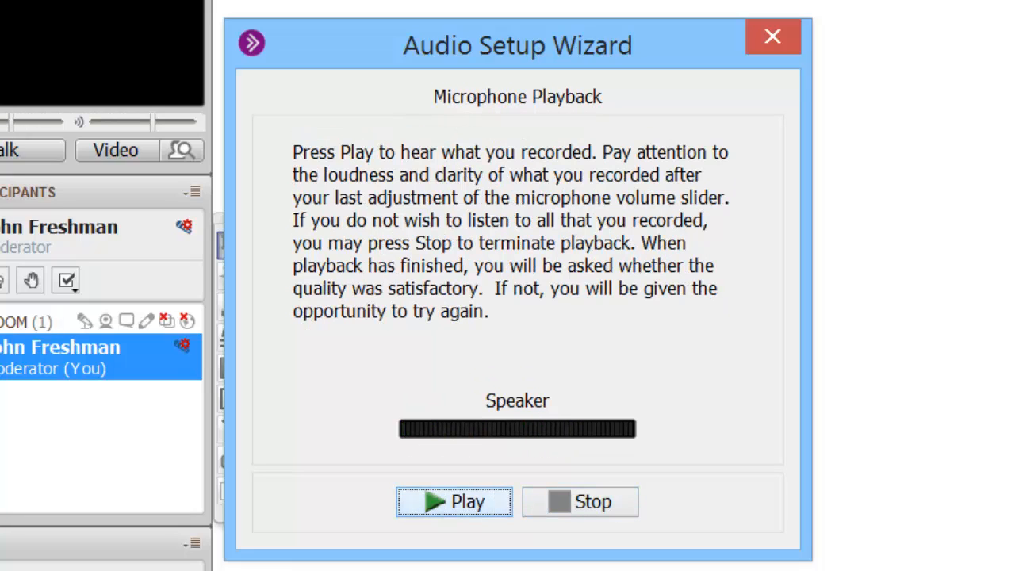
pyautogui.click(454, 501)
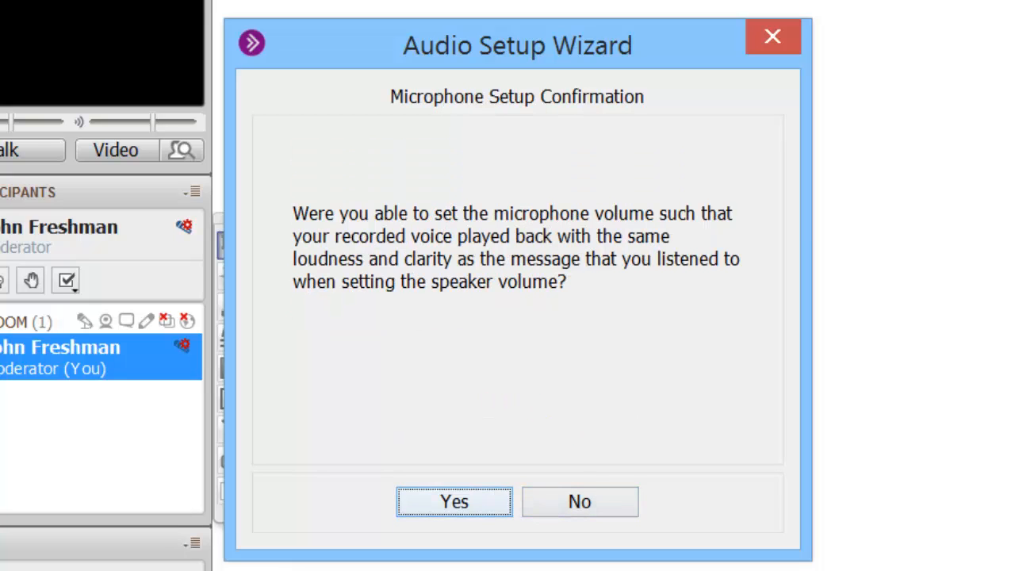
pyautogui.click(453, 501)
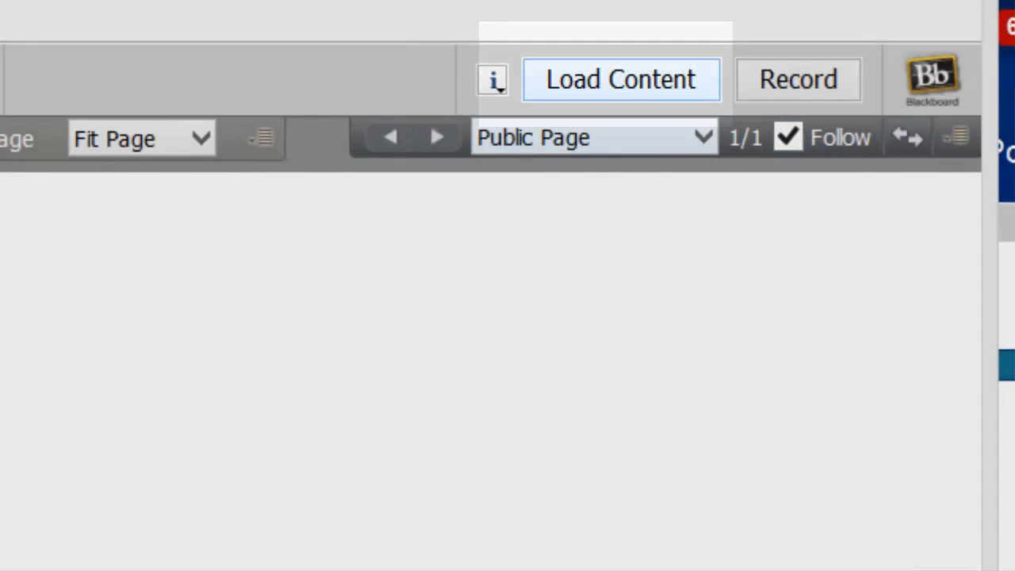
# - Load Collaborate - Record 4-3.pptx onto the whiteboard through Load Content
pyautogui.click(621, 79)
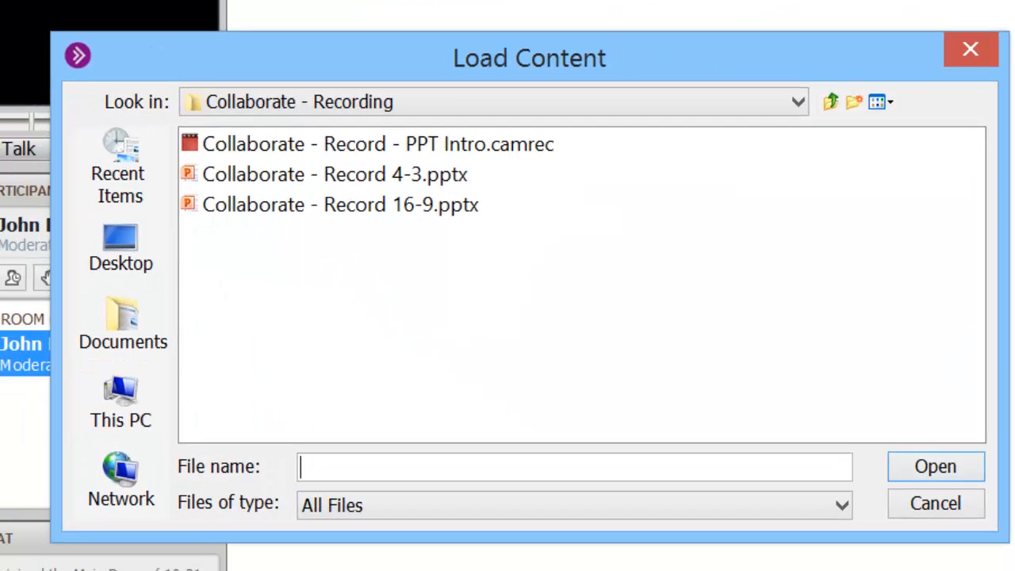
pyautogui.click(333, 173)
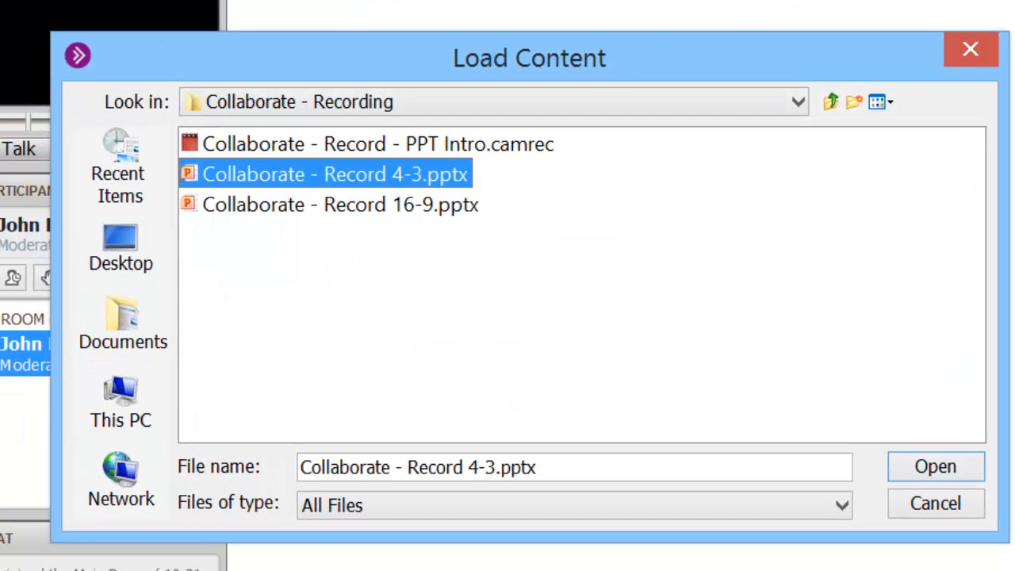
pyautogui.click(935, 466)
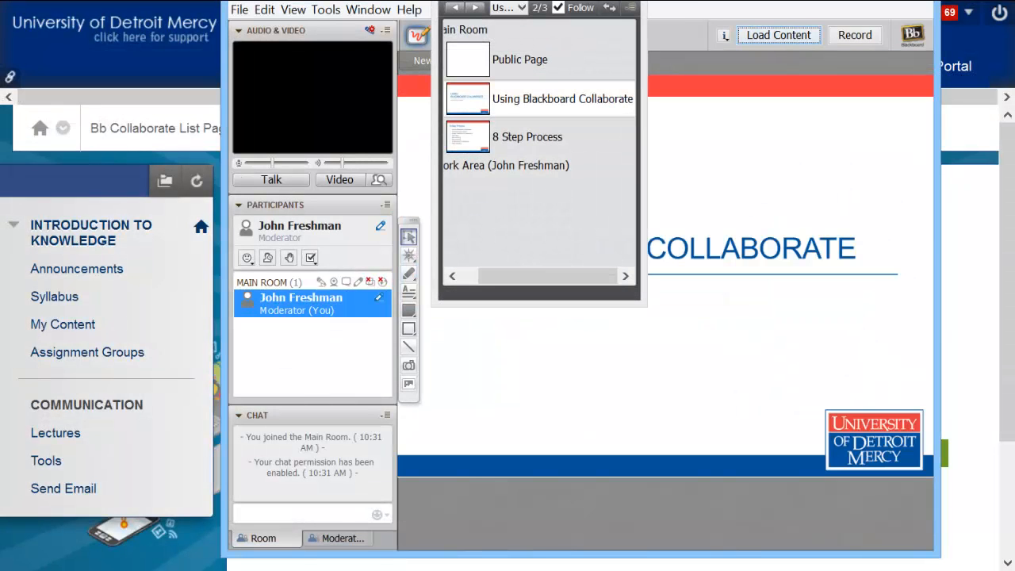
pyautogui.click(563, 98)
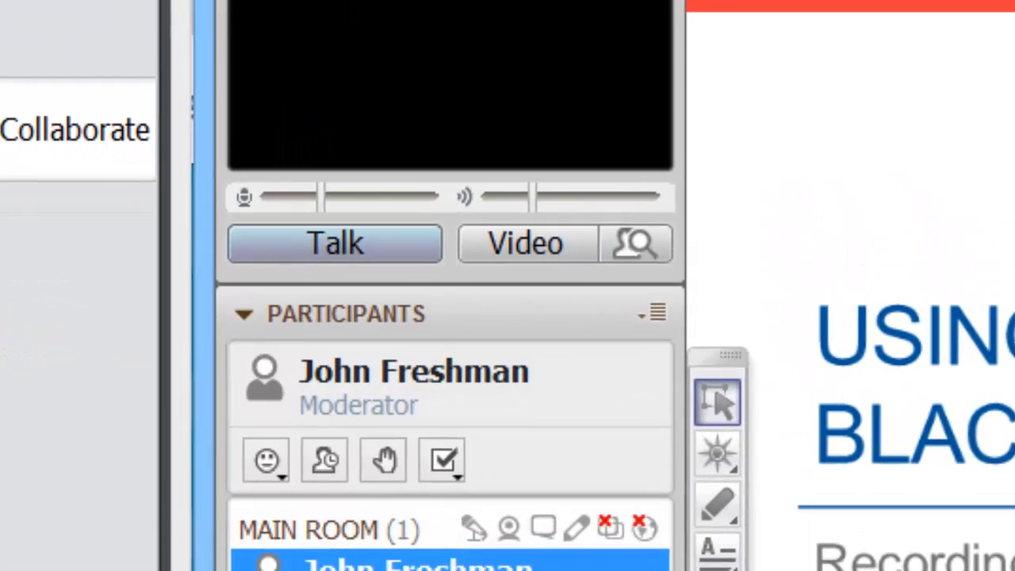
# - Turn on the Talk button in the Audio & Video panel
pyautogui.click(334, 244)
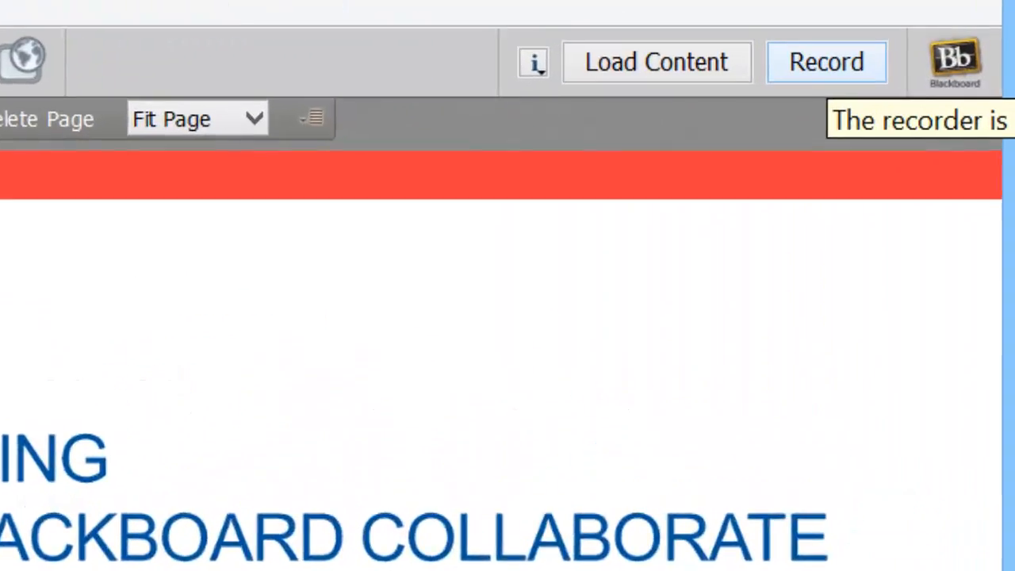
# - Start recording and confirm it in the Confirm Recorder dialog
pyautogui.click(826, 62)
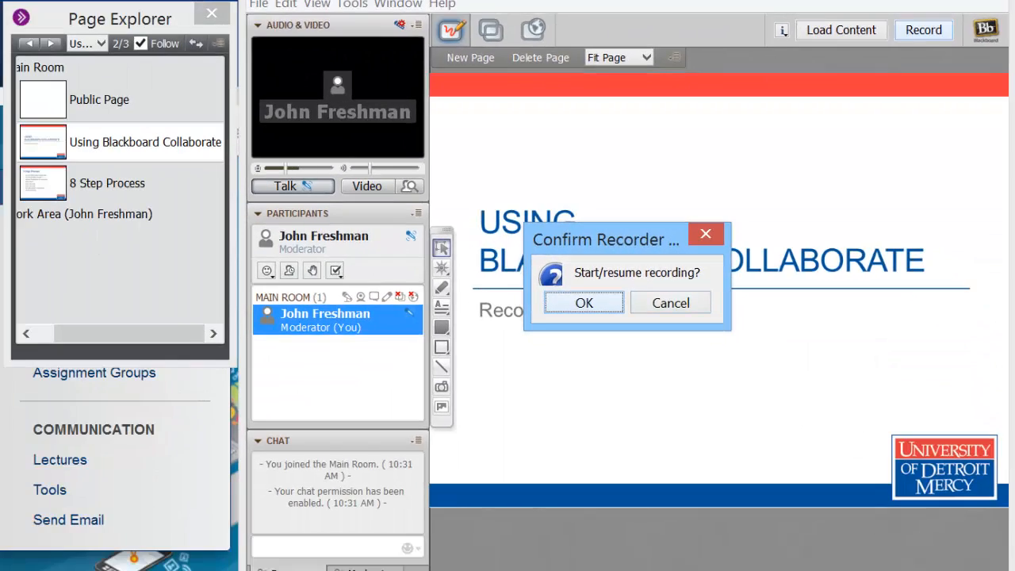
pyautogui.click(584, 302)
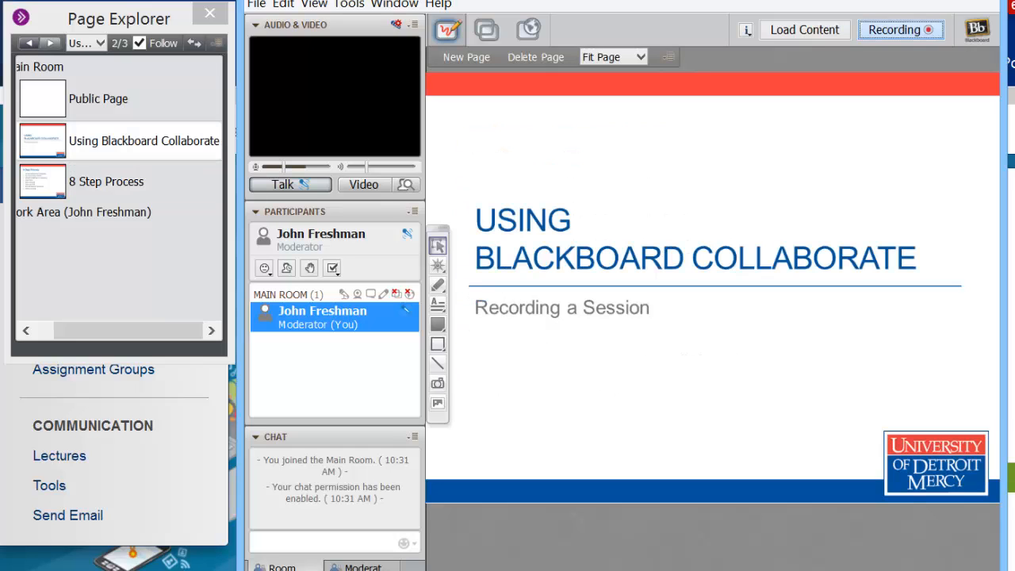
pyautogui.click(106, 181)
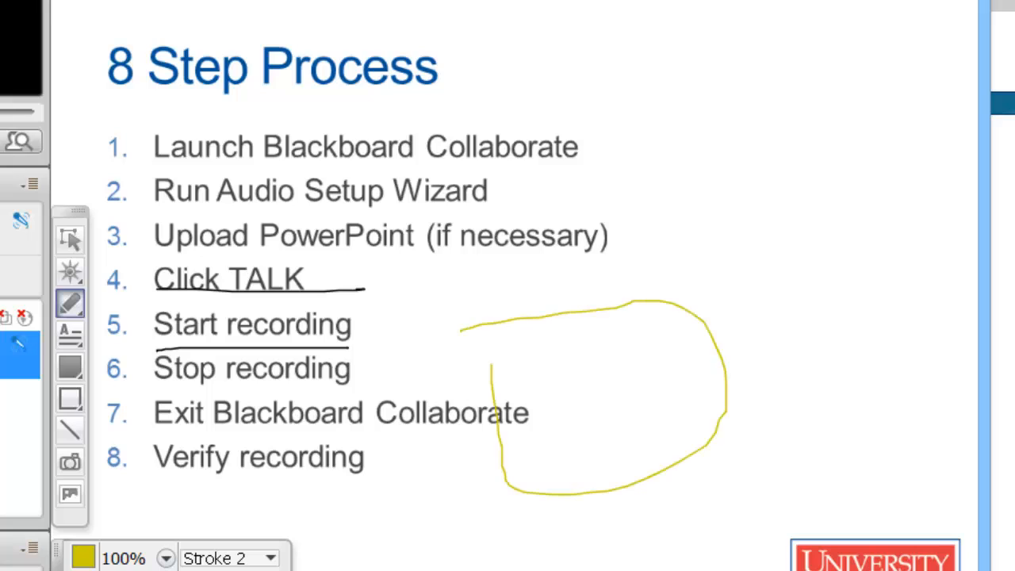
# - Scribble inside the yellow circle, highlight step 3 in yellow, and switch to the rectangle shape tool
pyautogui.moveTo(515, 310); pyautogui.dragTo(599, 365)
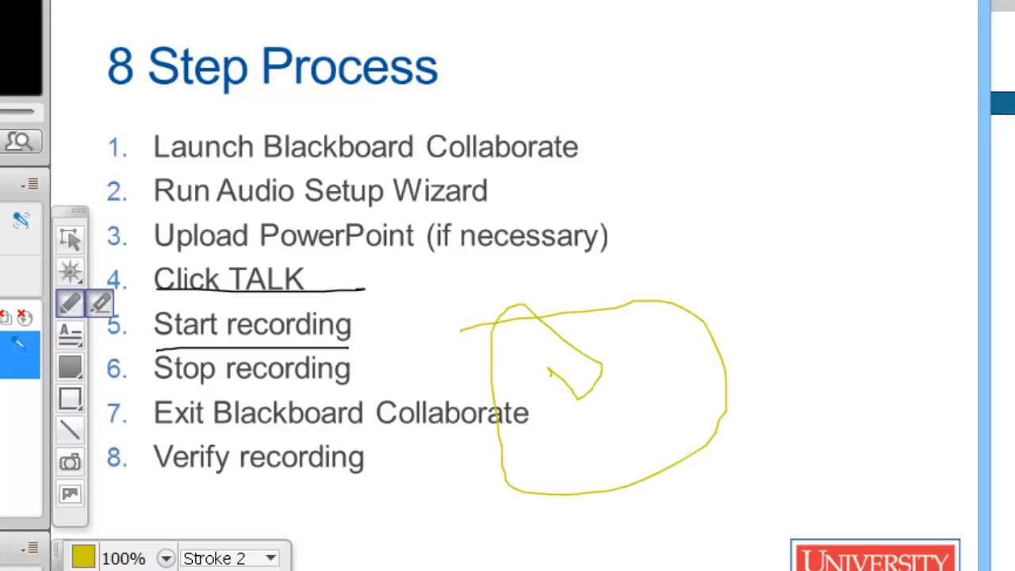
pyautogui.click(69, 304)
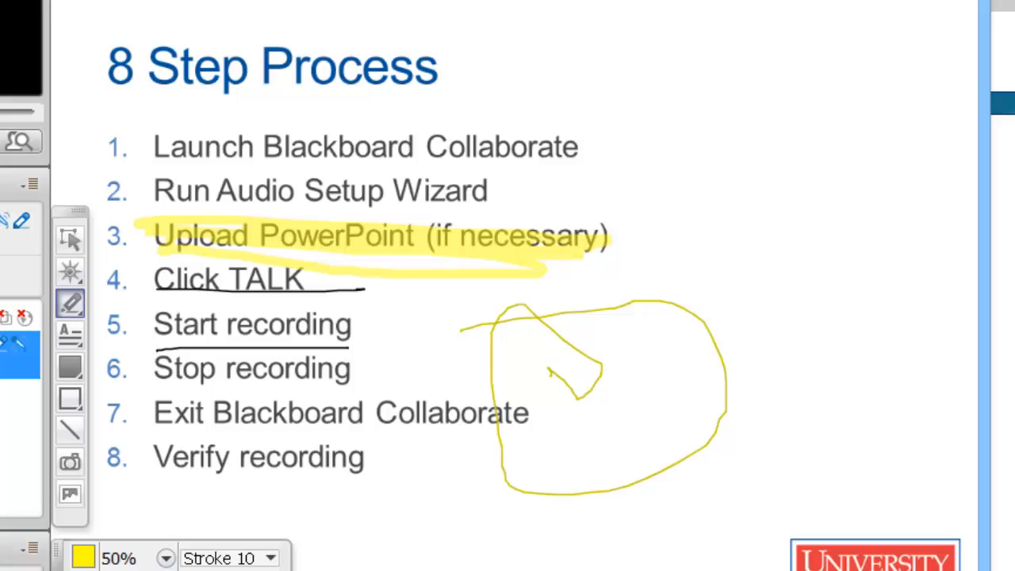
pyautogui.click(70, 398)
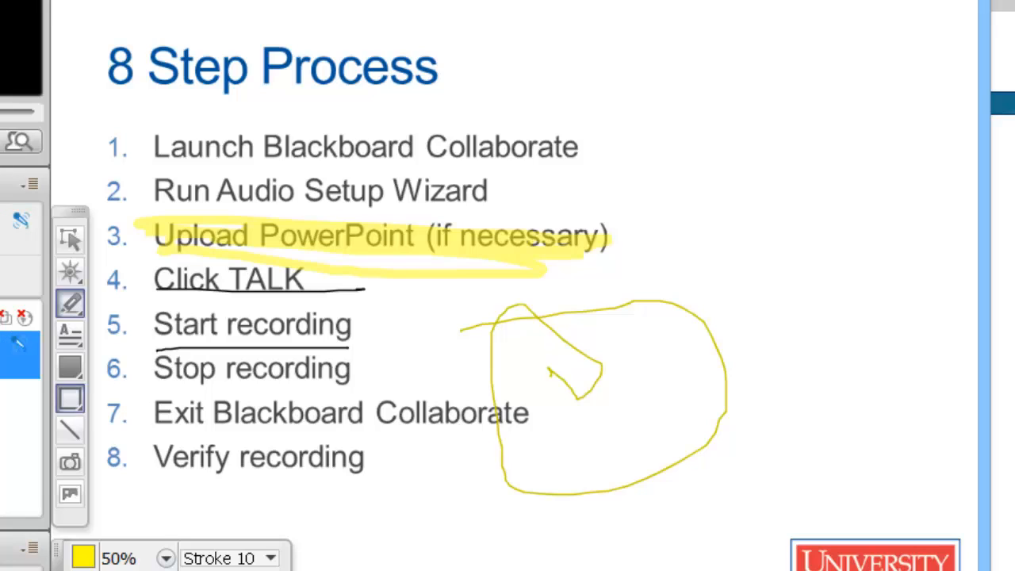
pyautogui.moveTo(99, 398)
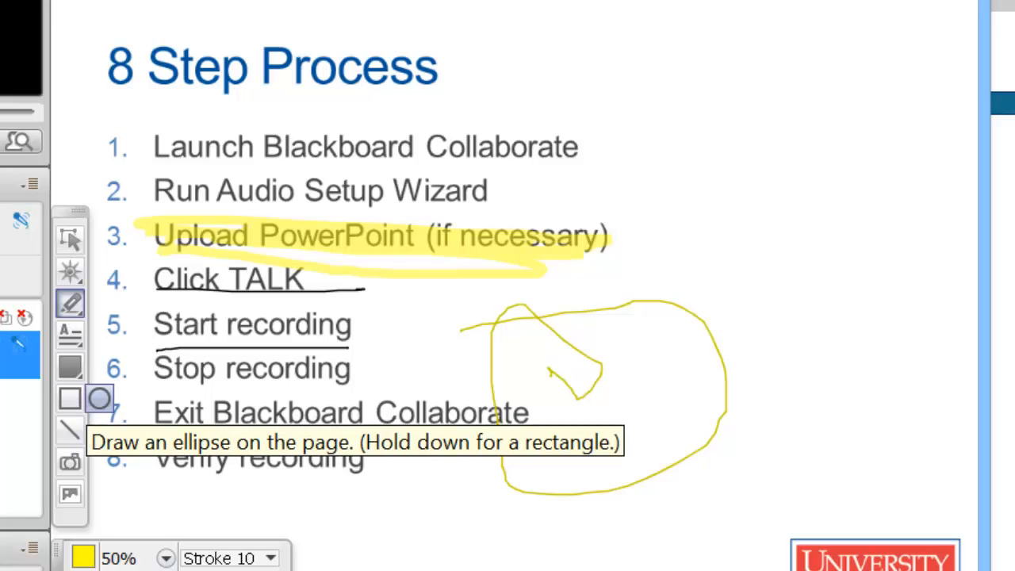
pyautogui.click(70, 397)
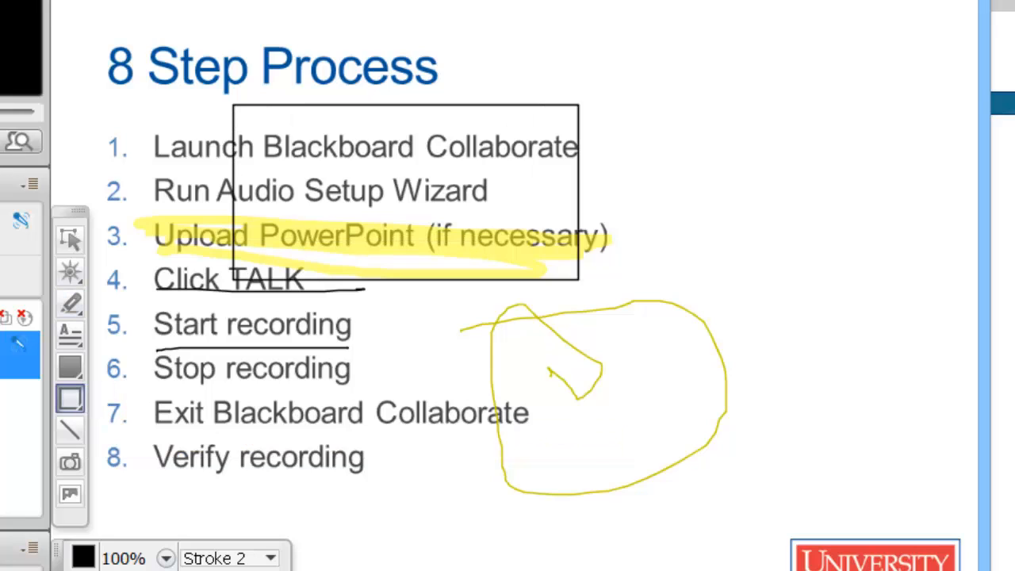
pyautogui.click(69, 366)
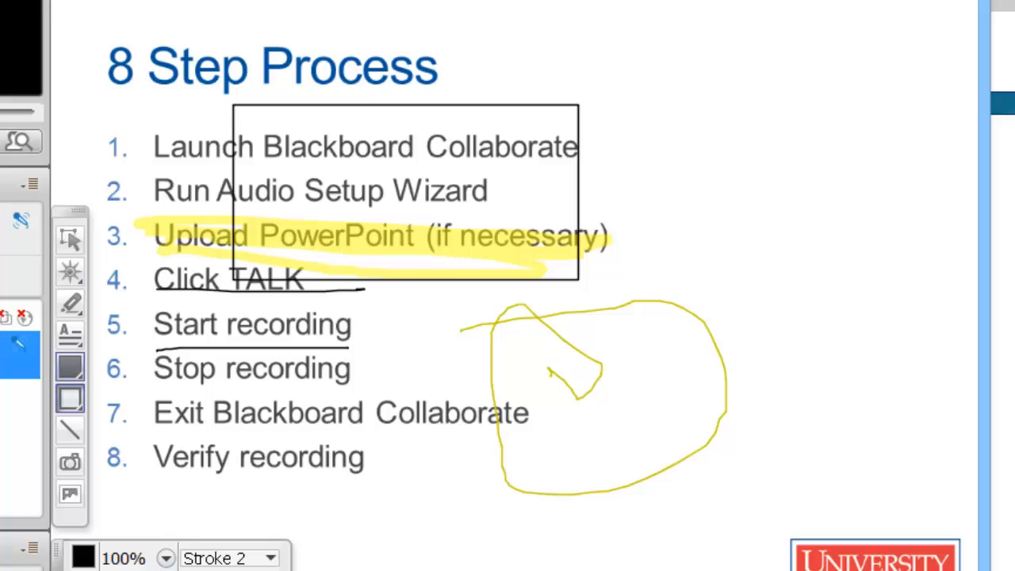
pyautogui.moveTo(100, 367)
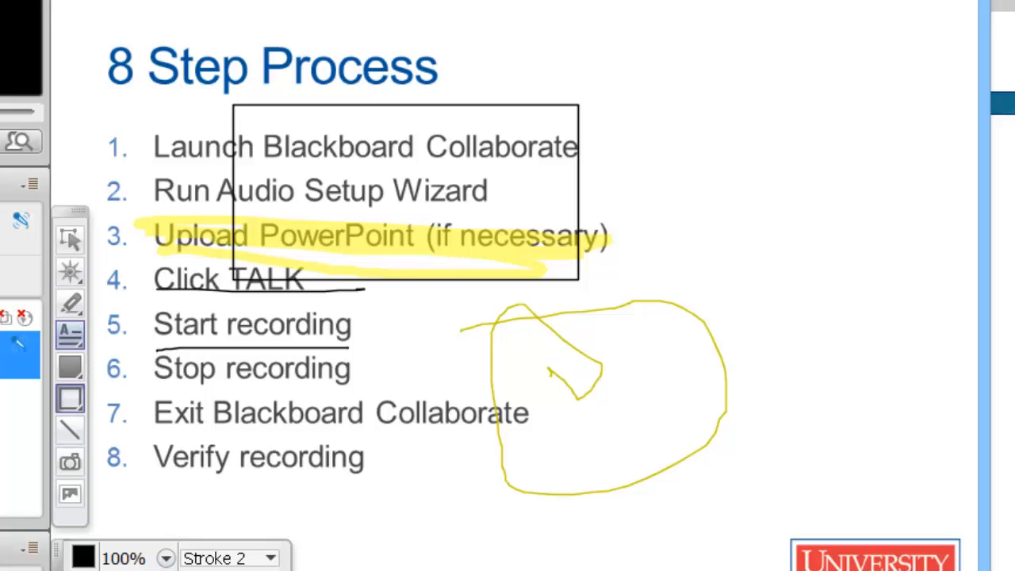
pyautogui.moveTo(70, 334)
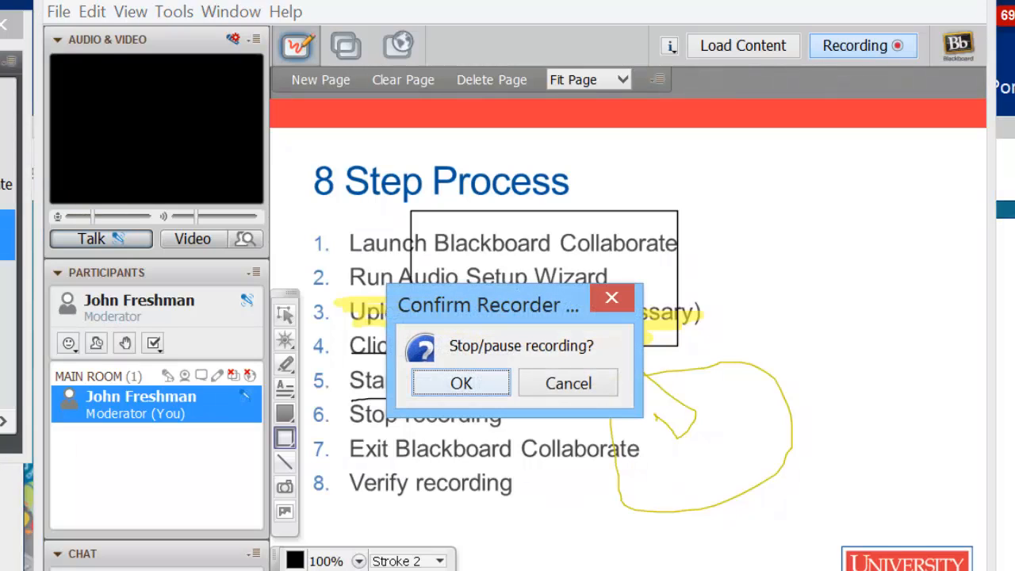
# - Confirm stopping the recording, then confirm leaving the Collaborate session
pyautogui.click(460, 383)
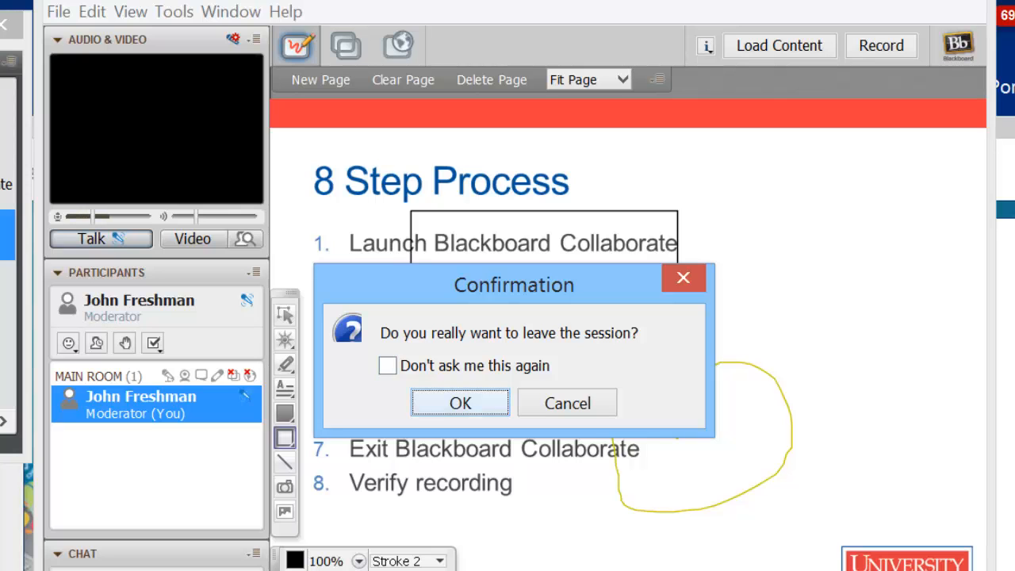
pyautogui.click(460, 403)
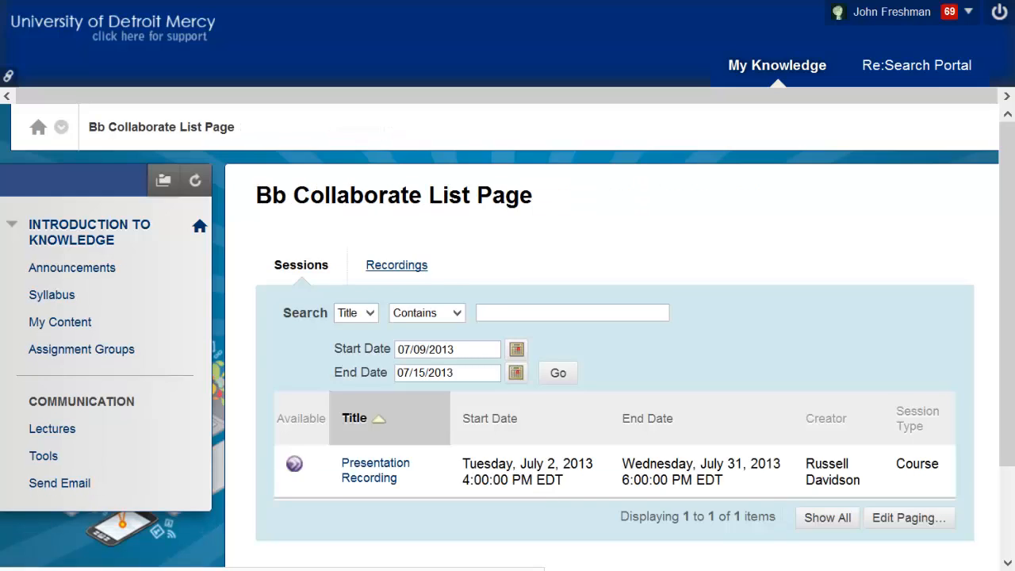
# - List date-range recordings on the Recordings tab, showing the July 9, 2013 Presentation Recording
pyautogui.click(397, 264)
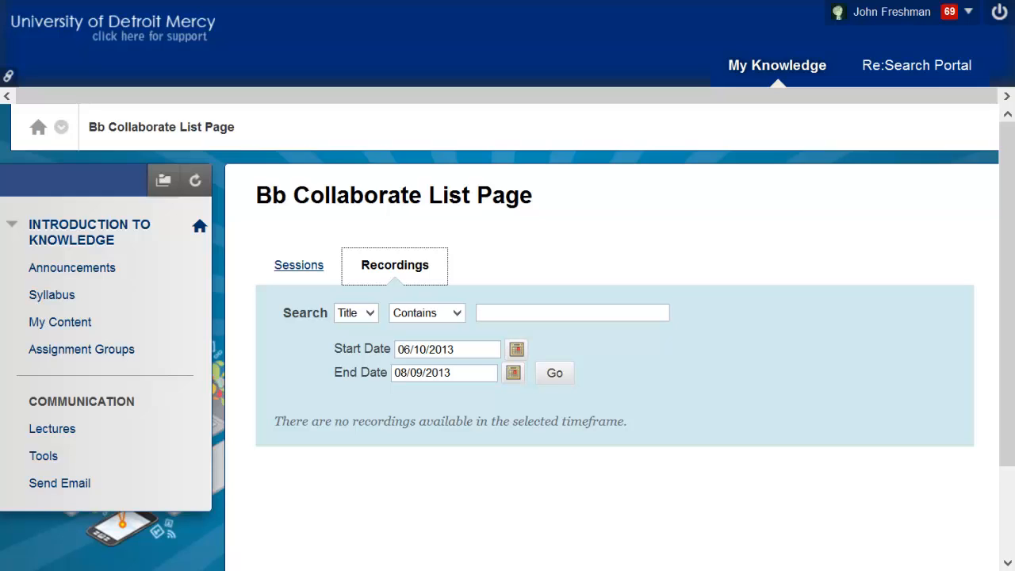
pyautogui.click(554, 373)
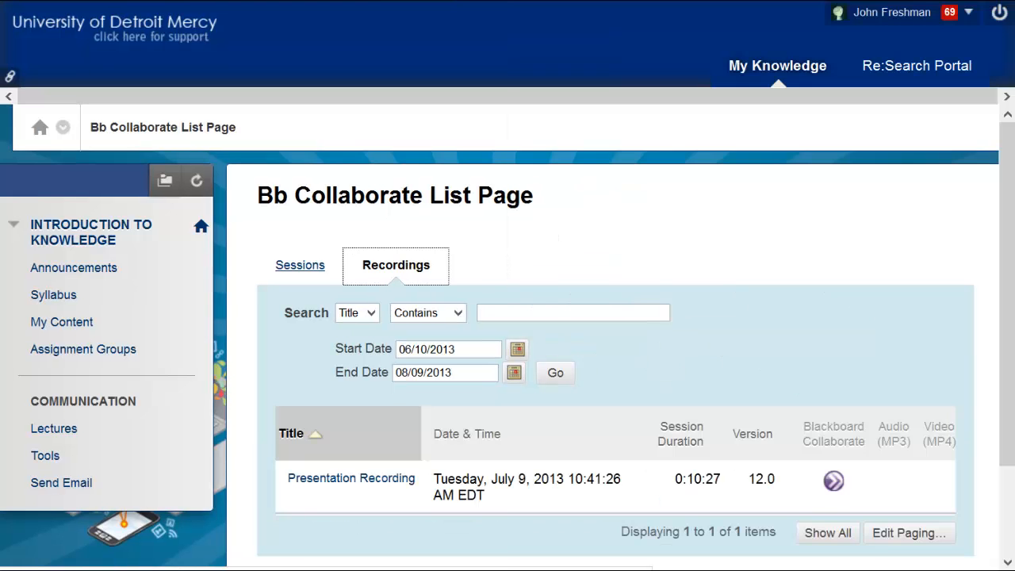